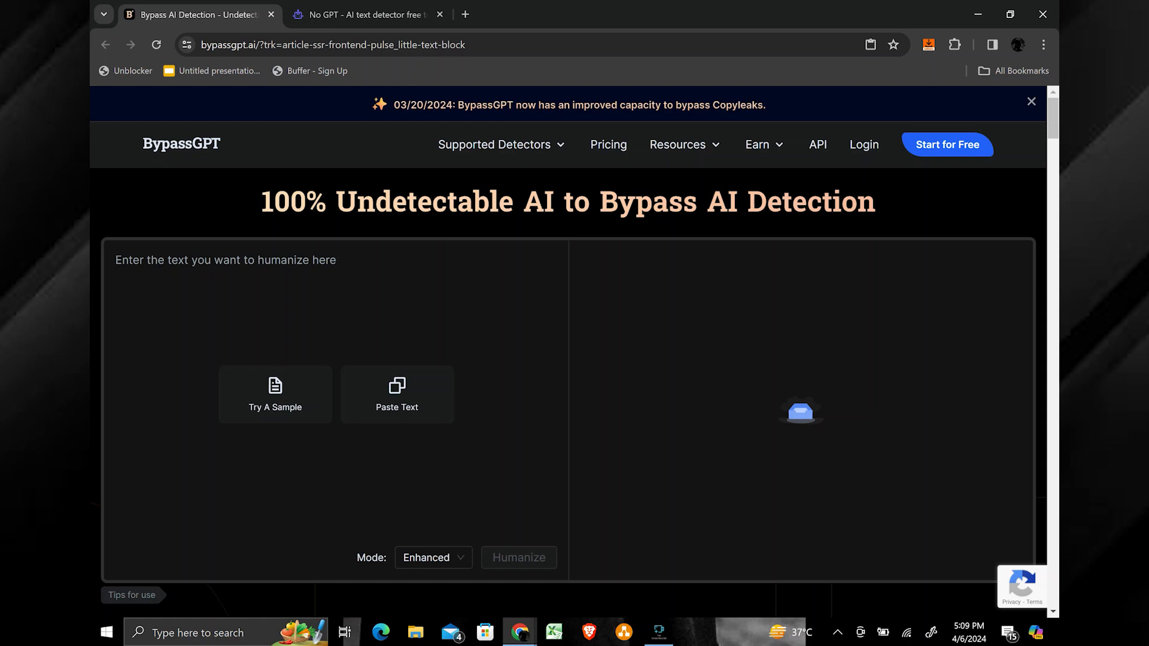
Step: Paste the 46-word paragraph on Pakistan's landscapes, culture and people into the humanizer input
click(219, 260)
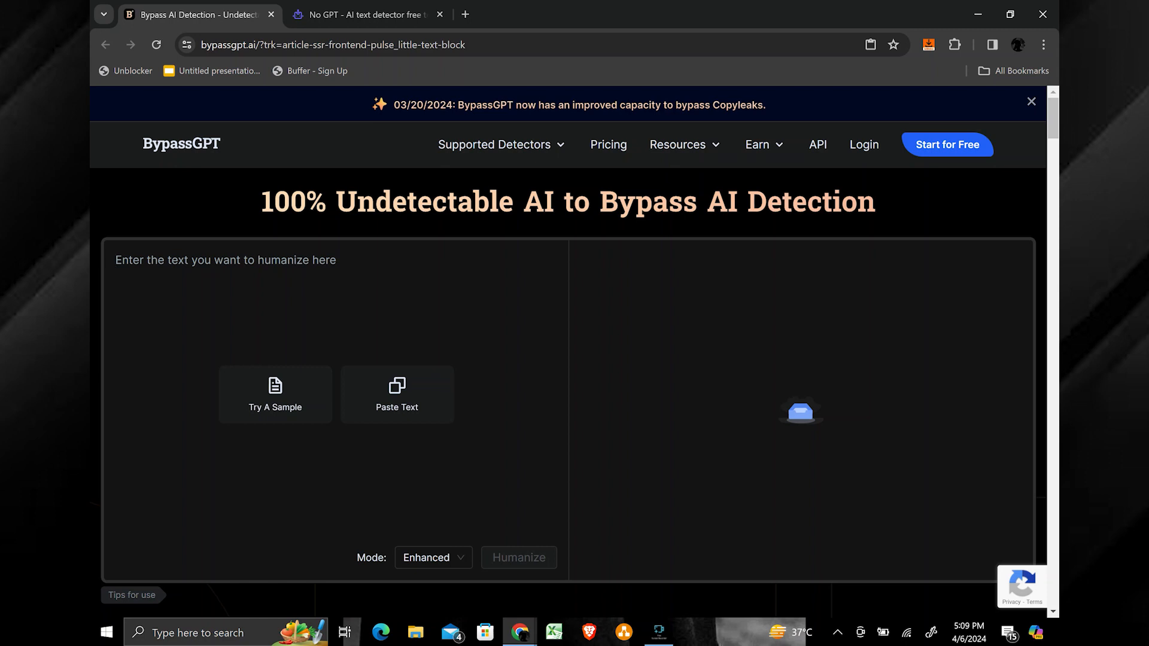
click(432, 557)
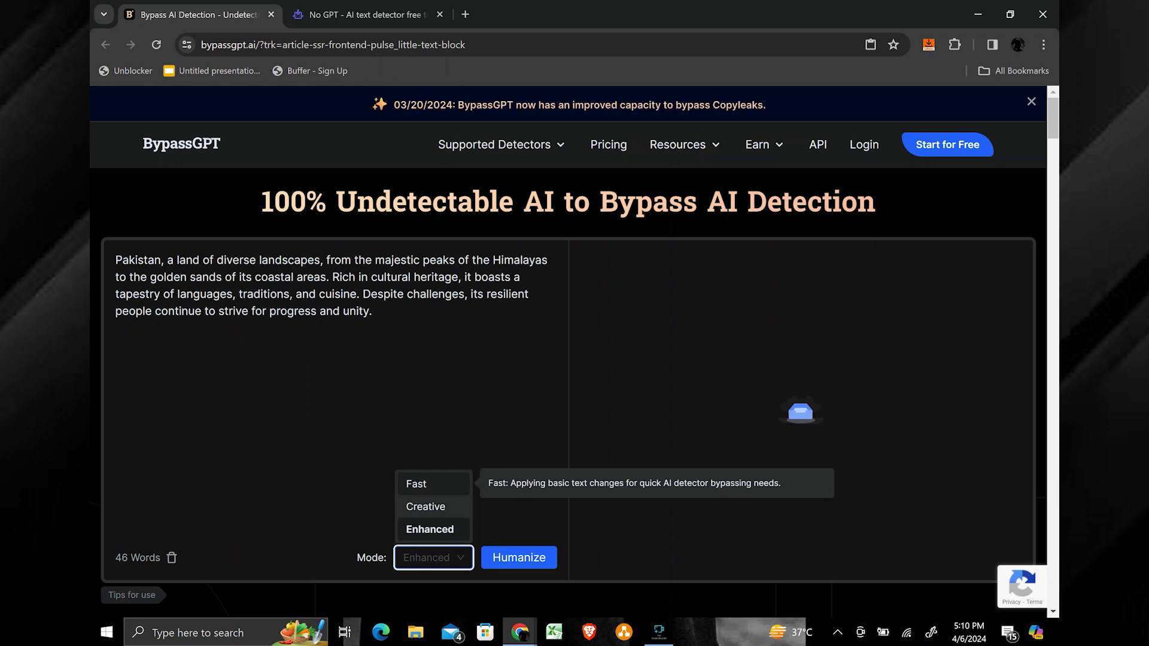
mouse_move(426, 506)
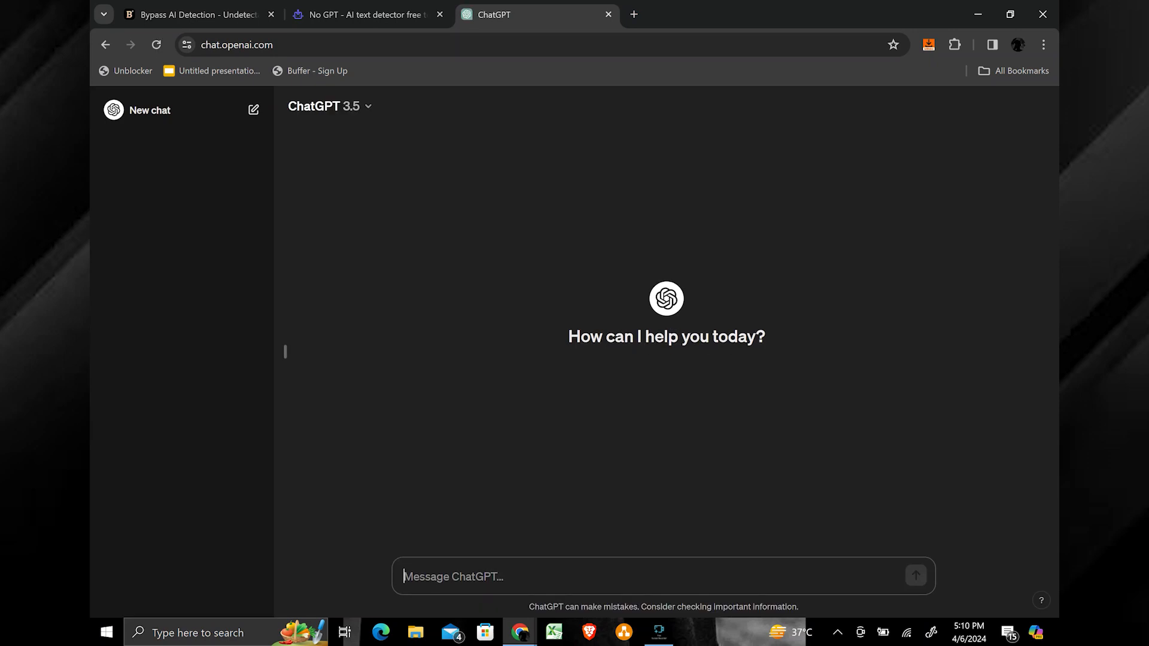
Step: Request a 70-word Pakistan paragraph from ChatGPT, paste it into BypassGPT and humanize it
text(write 70 wor)
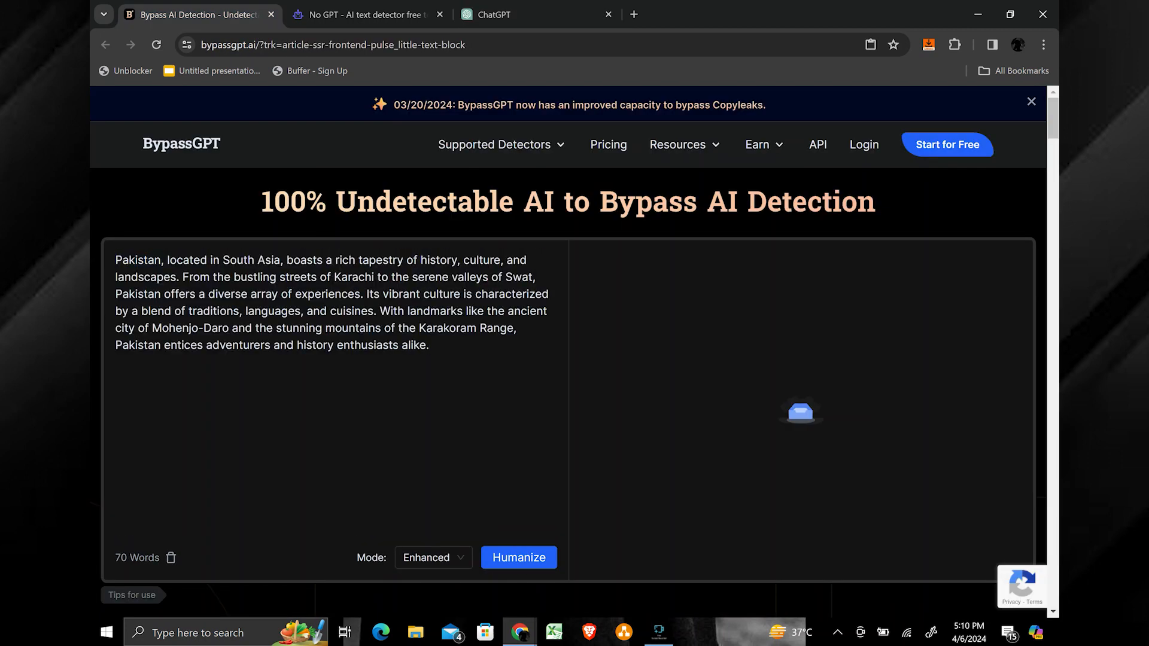
click(518, 558)
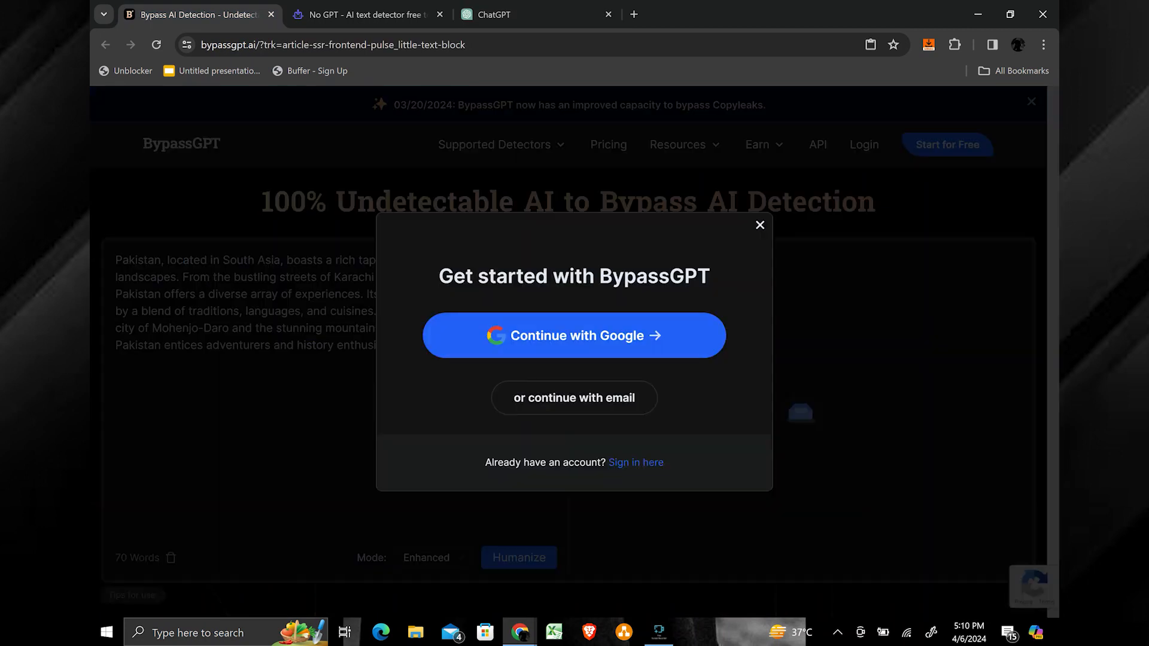
Step: Sign in to BypassGPT with Google, then view NoGPT's 94% human-written score
click(574, 336)
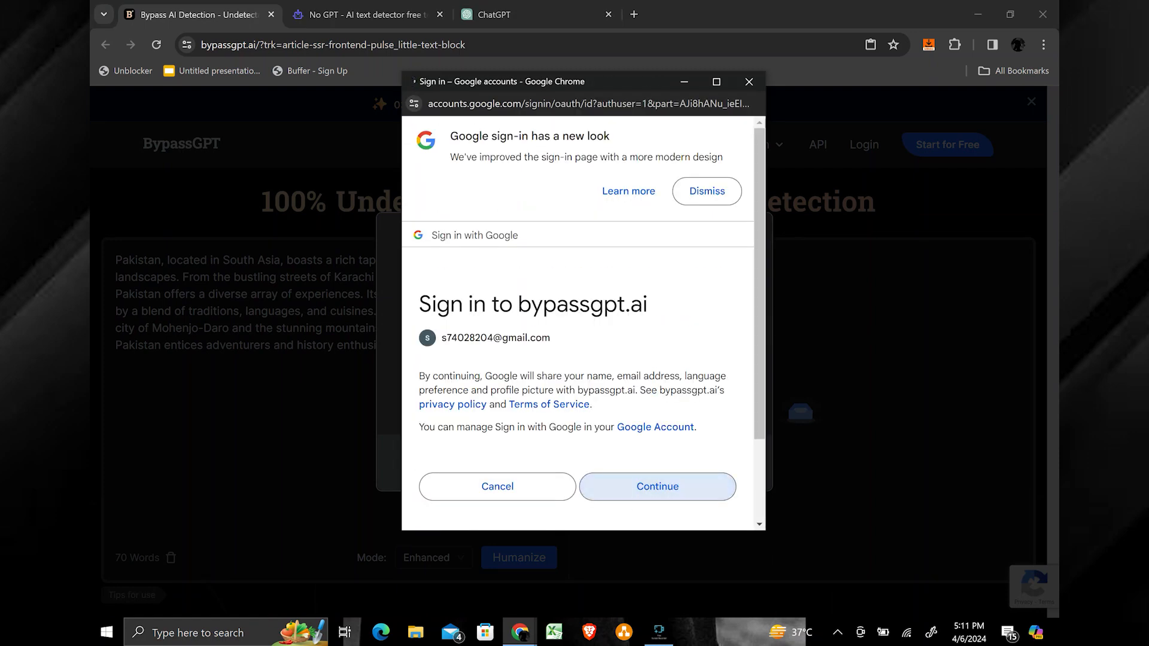
click(655, 486)
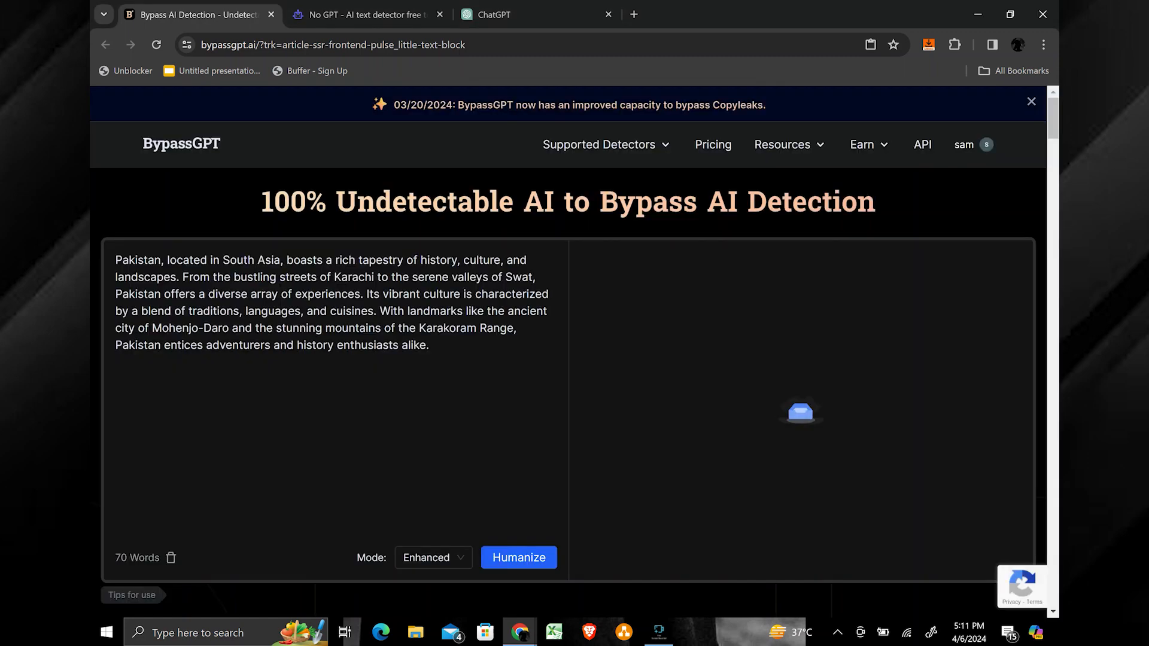
click(518, 557)
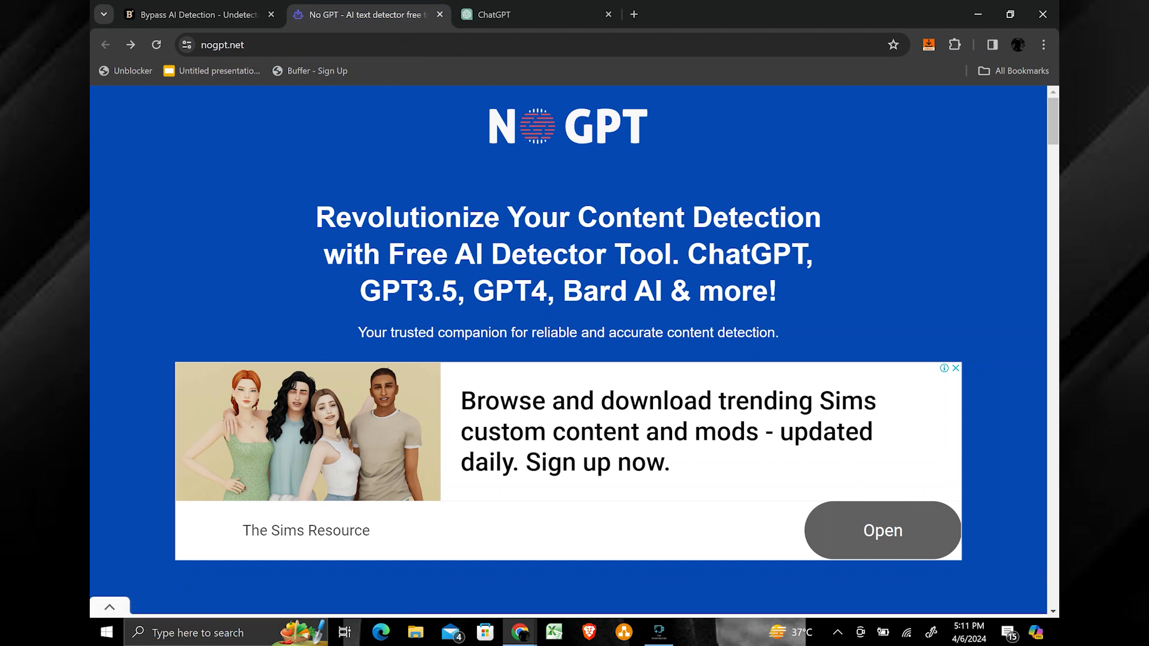
scroll(down, 3)
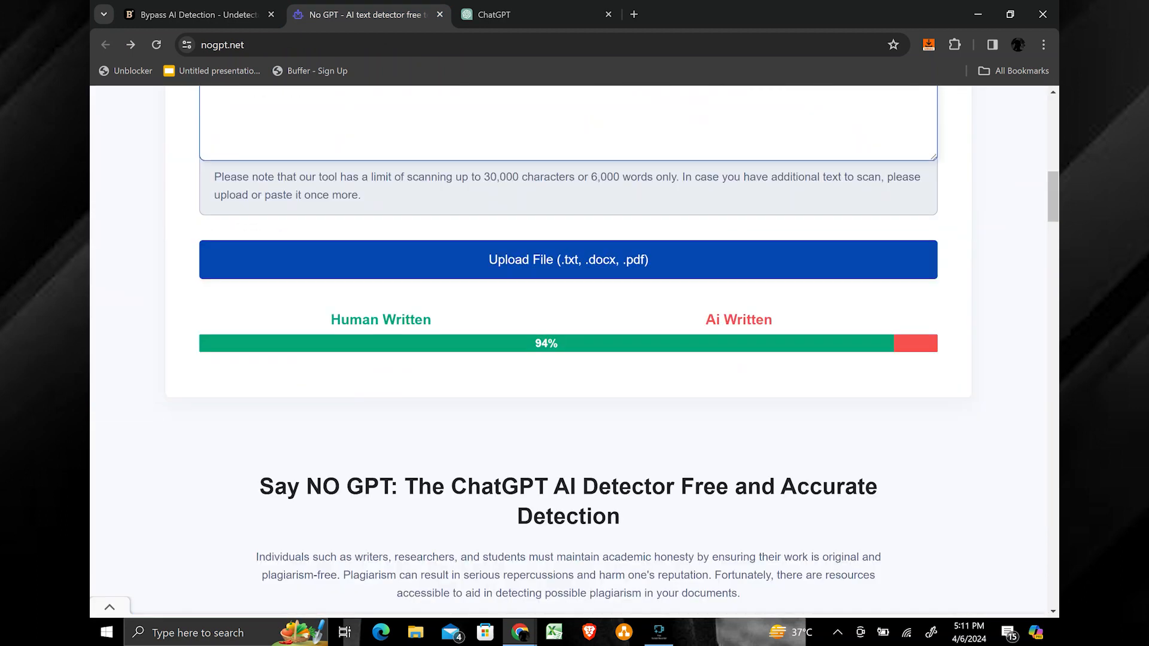